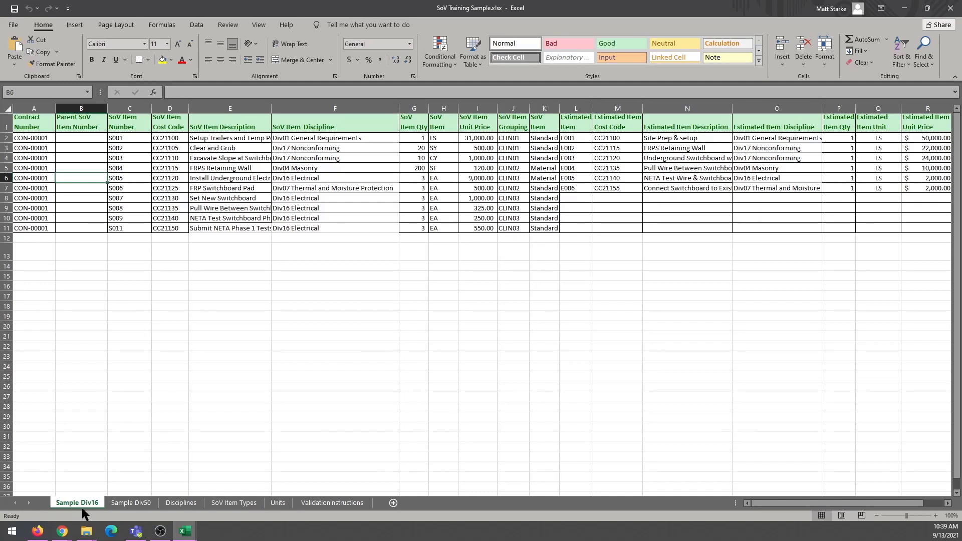
mouse_move(342, 162)
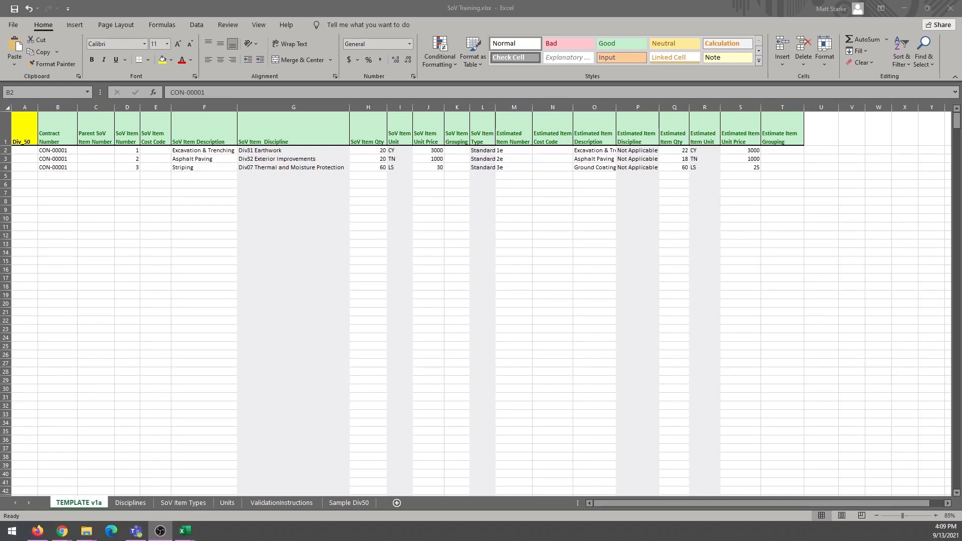
mouse_move(527, 185)
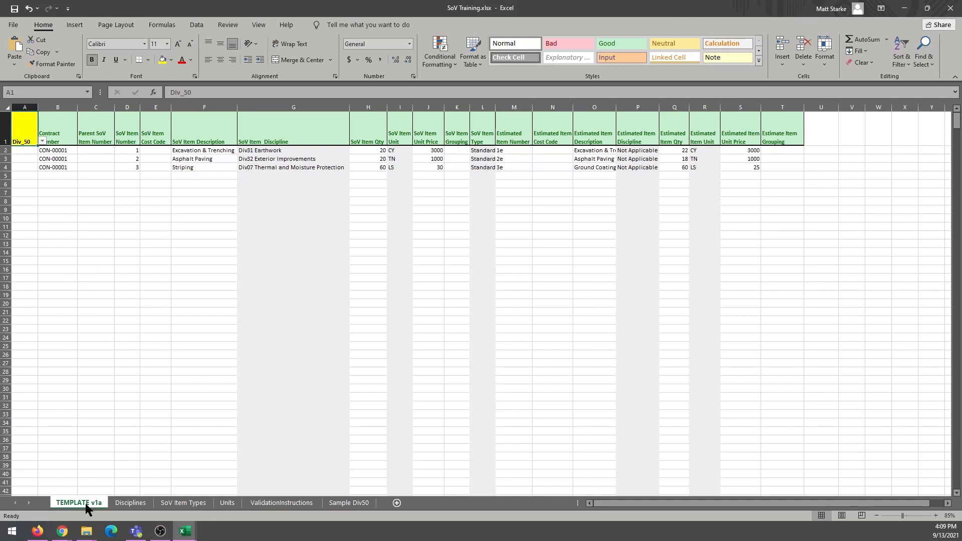
mouse_move(85, 492)
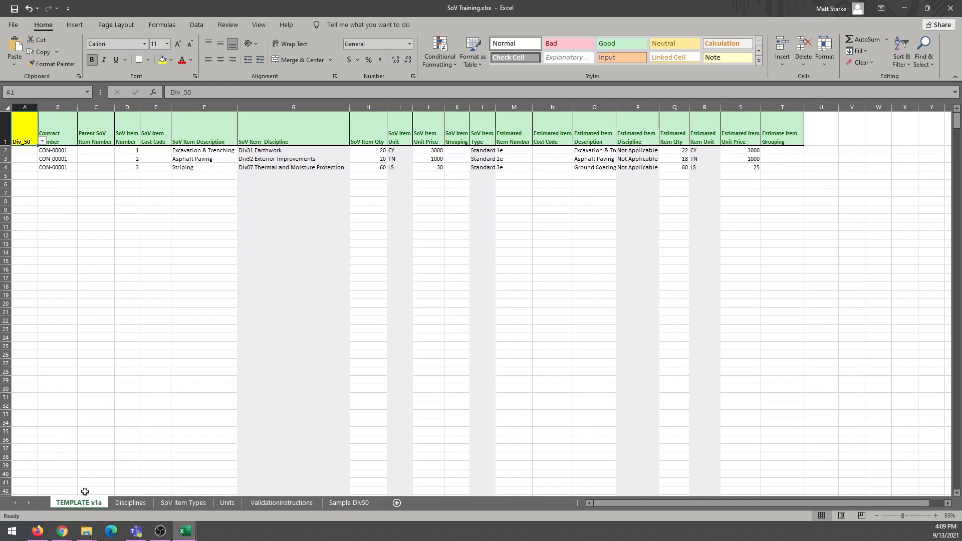
mouse_move(104, 153)
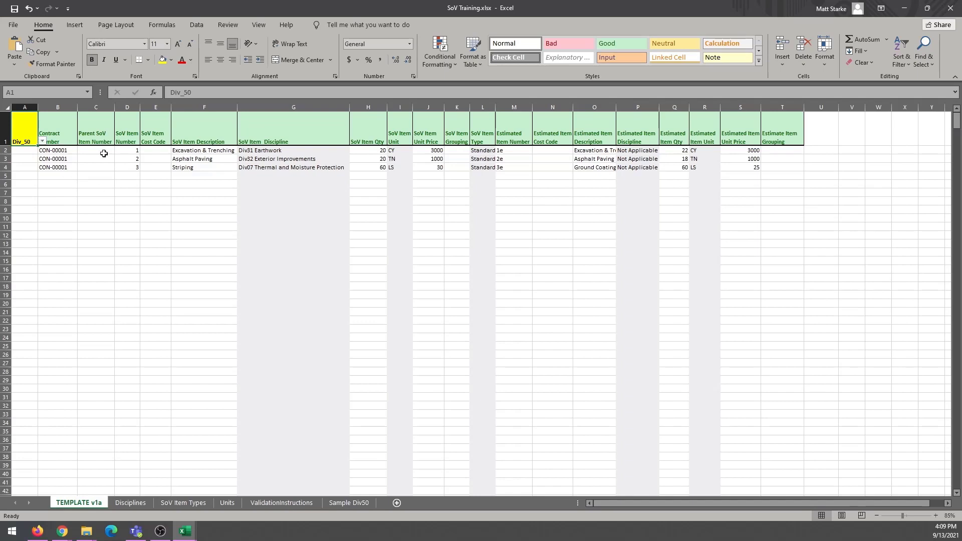
Select Div_50 from the A1 division dropdown on the TEMPLATE v1a sheet.
click(41, 150)
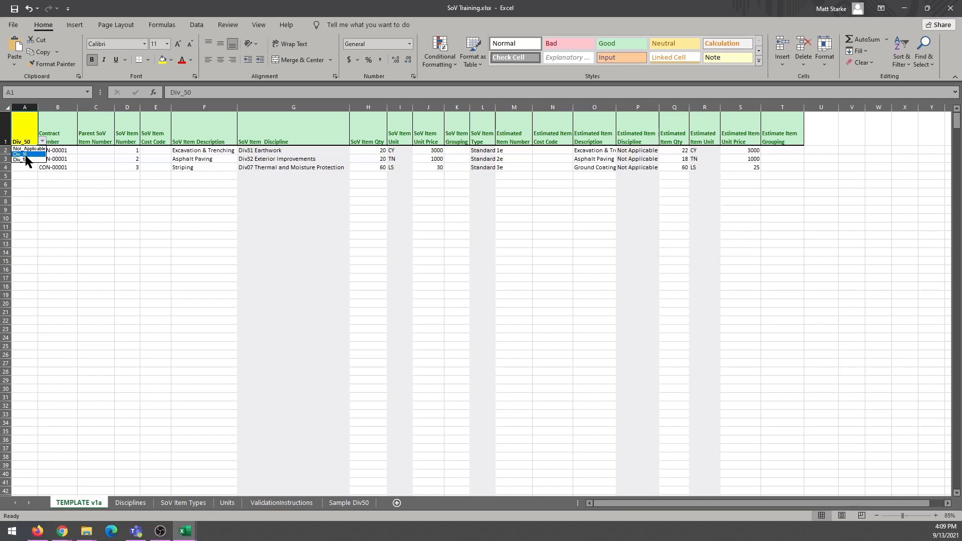
click(22, 159)
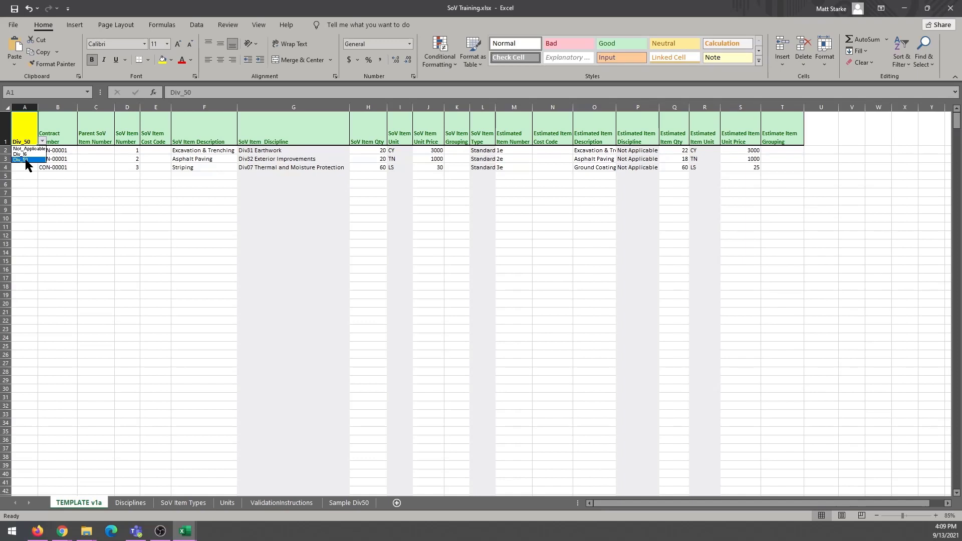
mouse_move(58, 175)
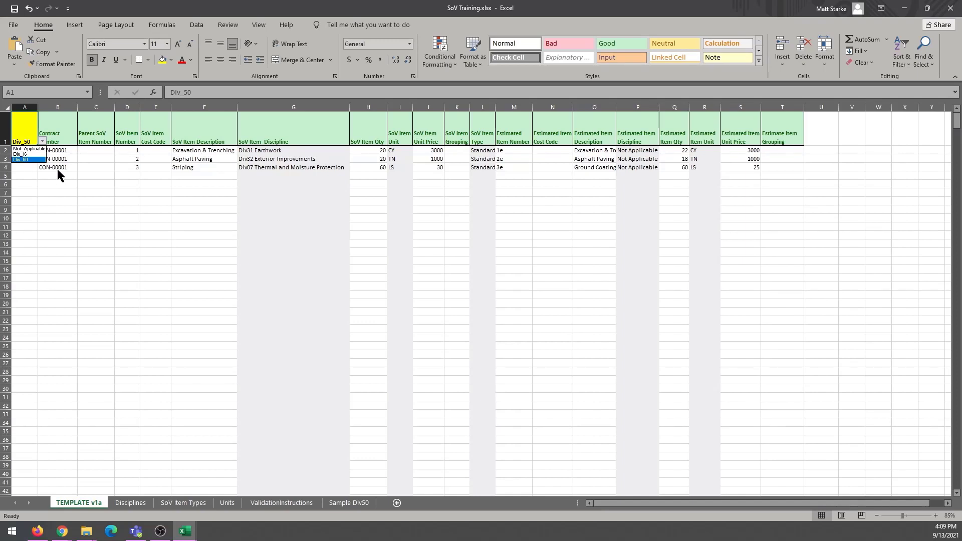
click(58, 150)
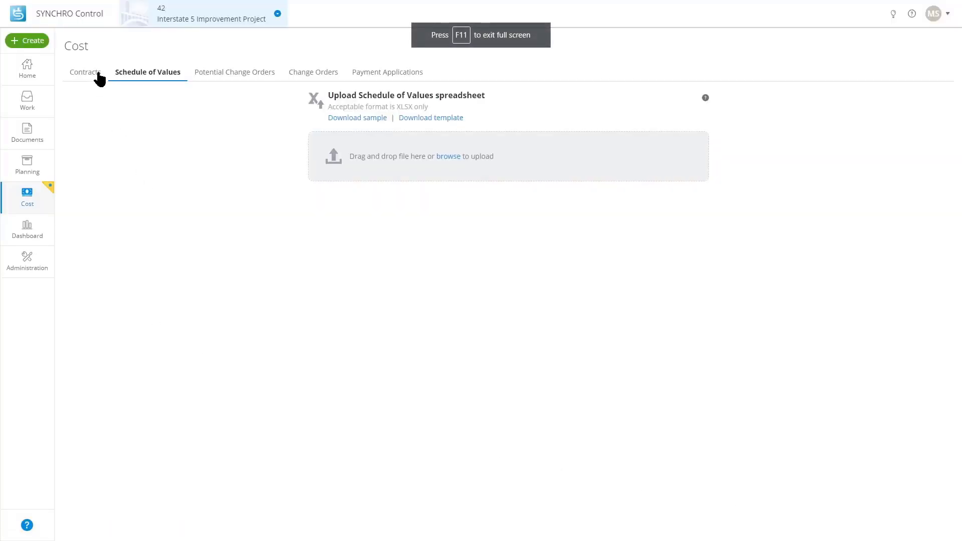
Show the Cost > Contracts list with the published prime contract CON-00001.
click(86, 71)
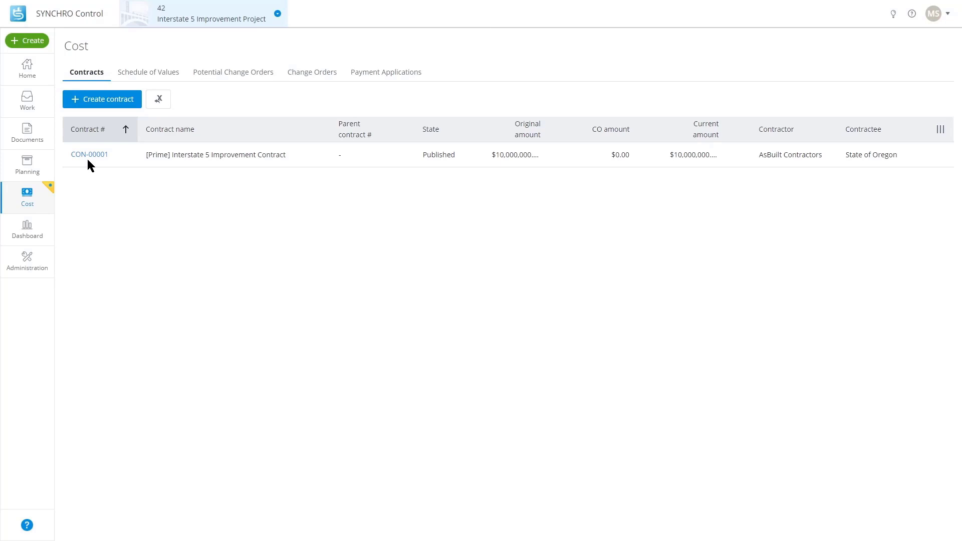
mouse_move(89, 155)
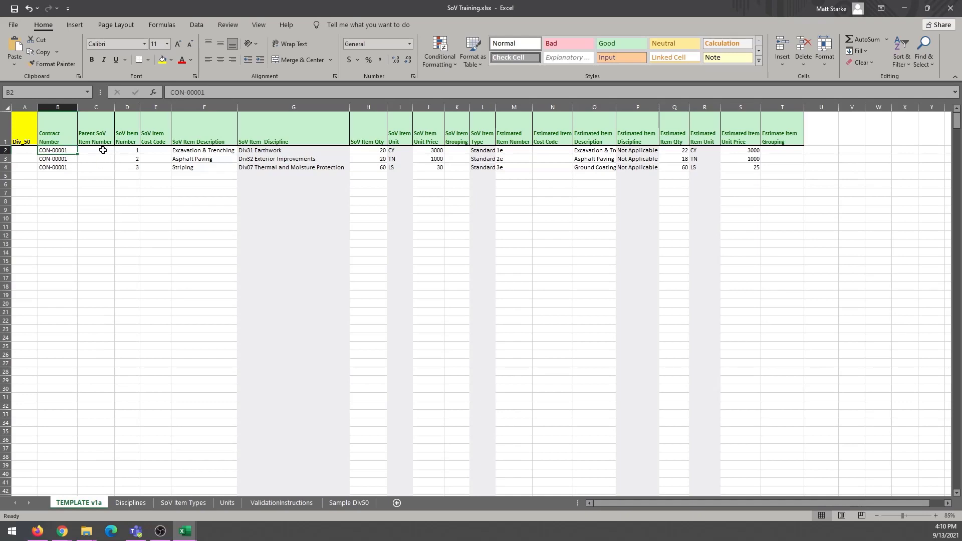
click(96, 150)
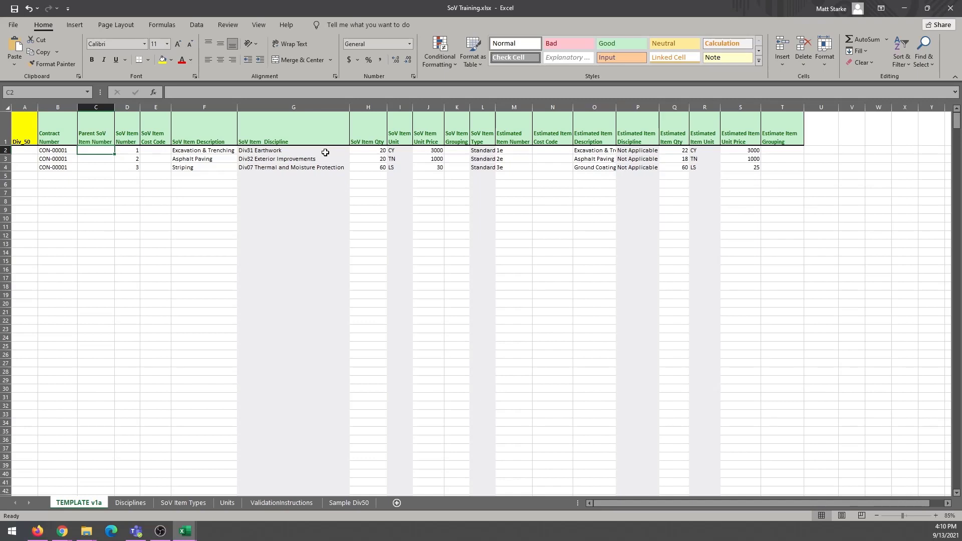
click(155, 151)
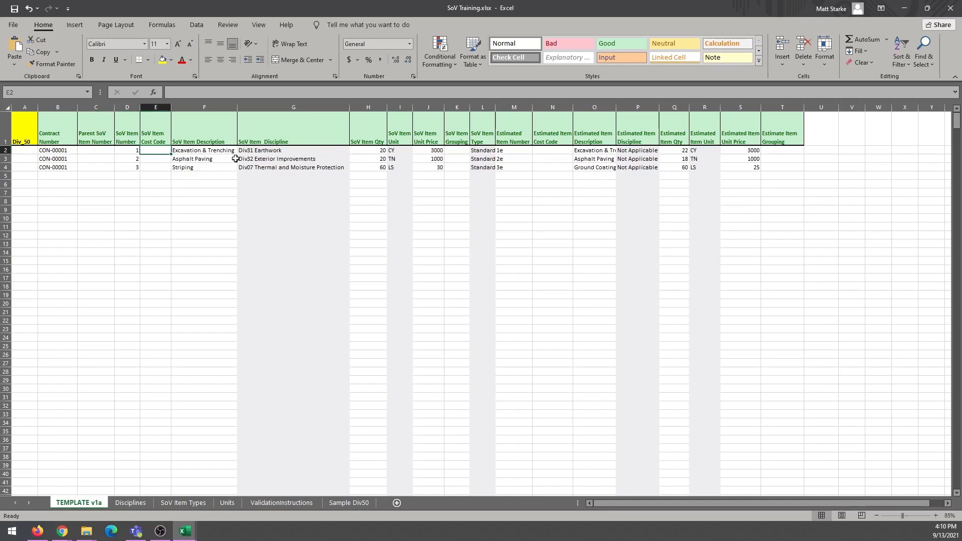
mouse_move(596, 151)
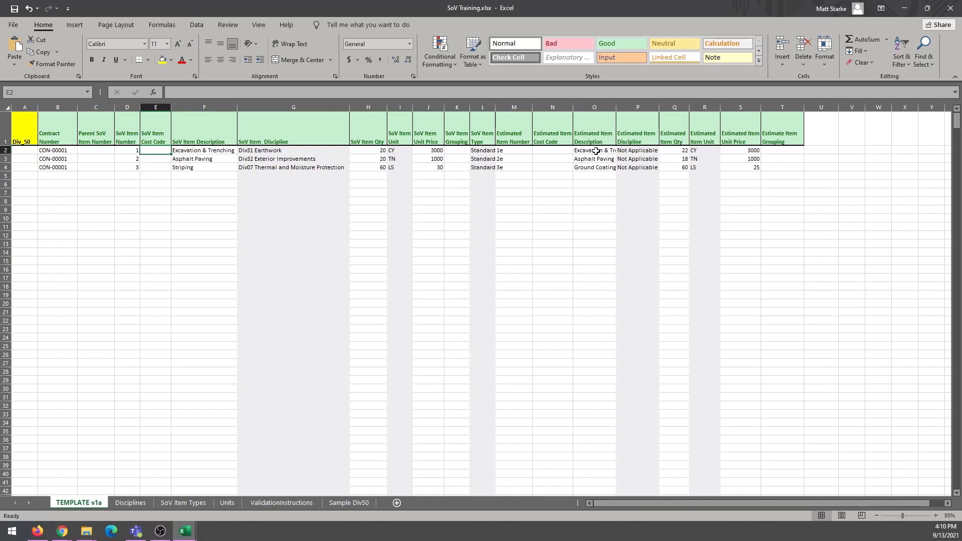
click(594, 150)
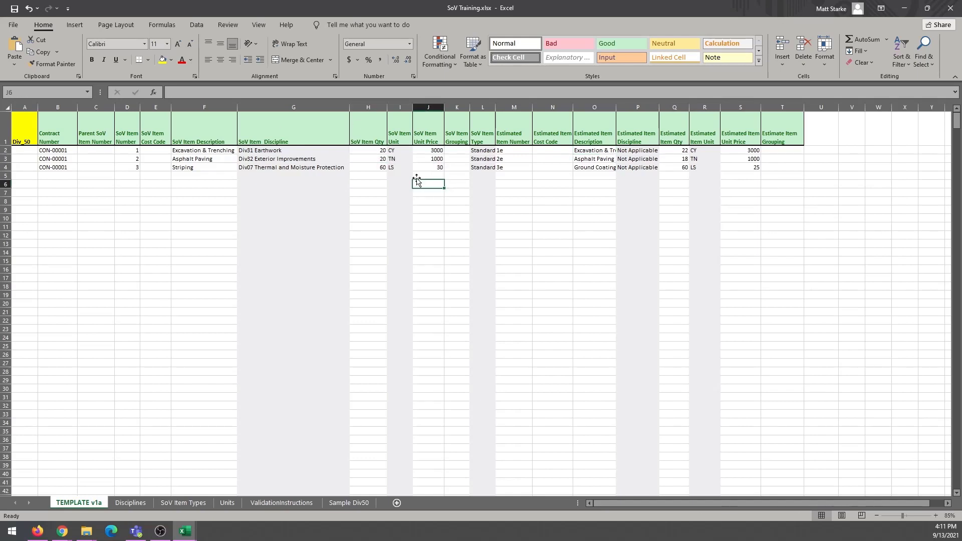
drag(593, 151, 674, 167)
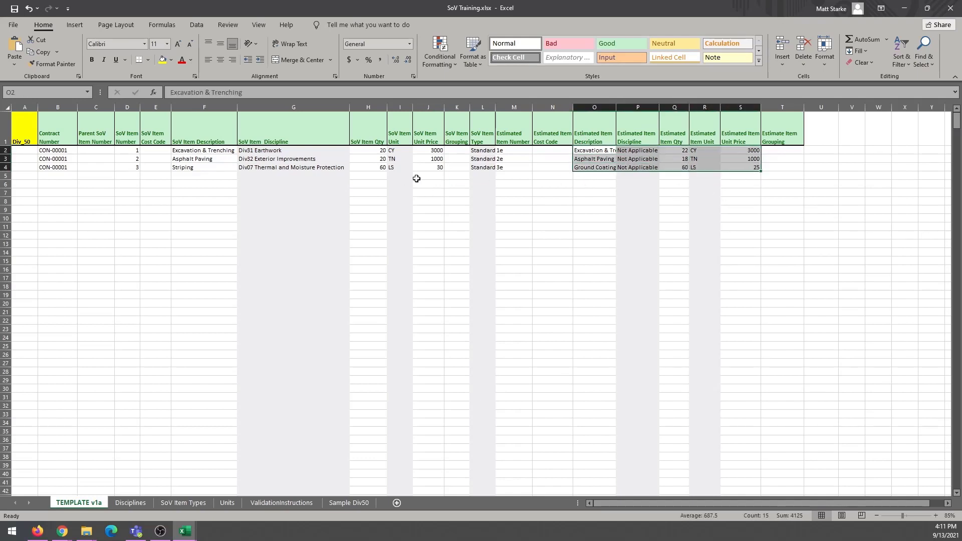
click(514, 150)
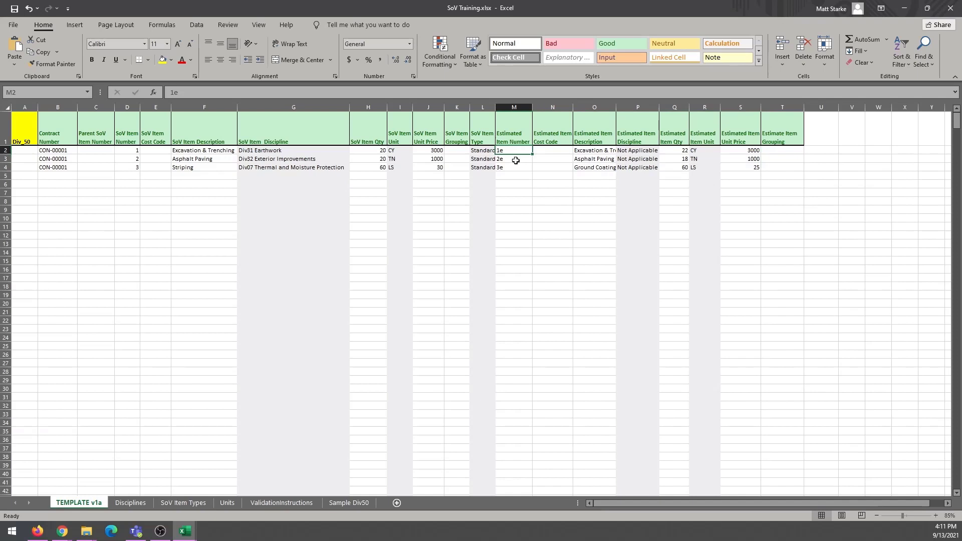
click(514, 167)
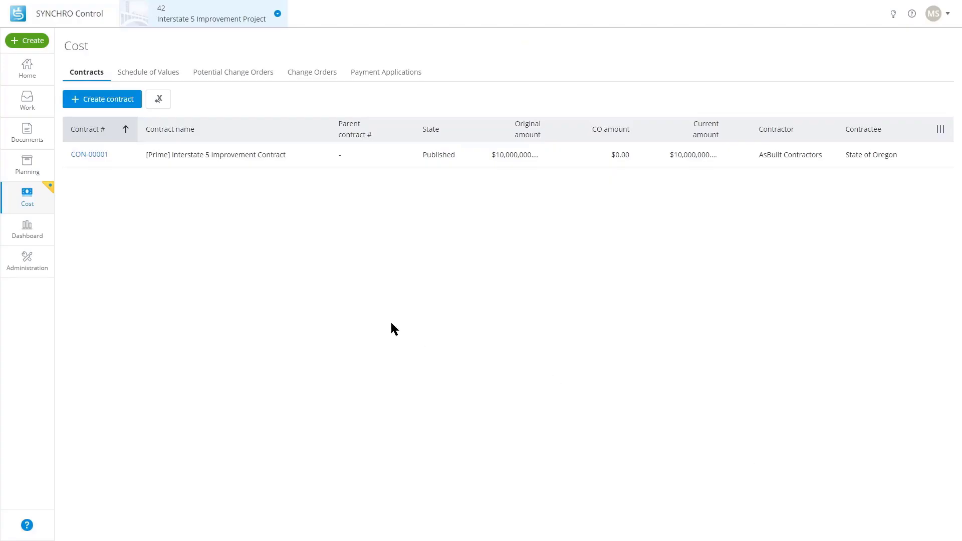
Go to the Cost > Schedule of Values page to upload an XLSX file.
click(147, 71)
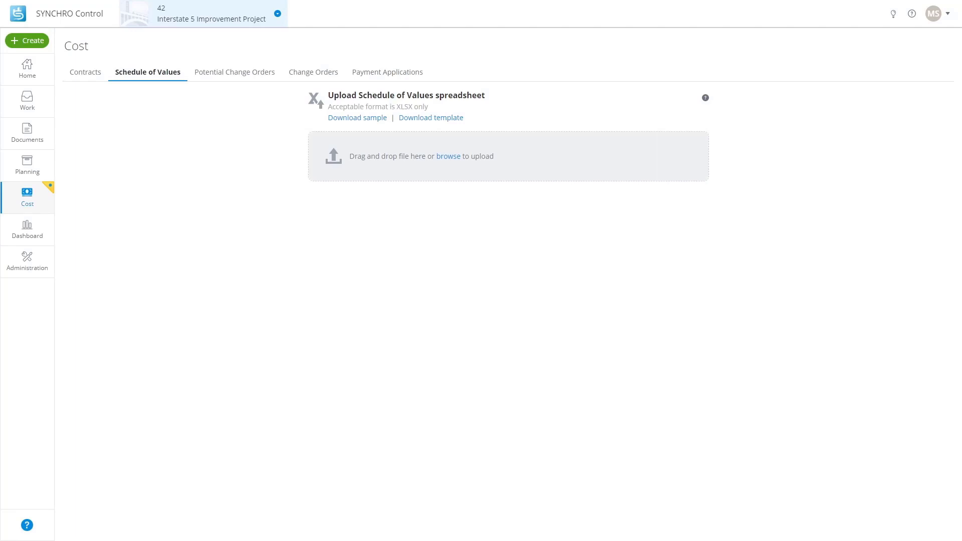
Upload SoV Training.xlsx and review the three imported CON-00001 line items.
click(448, 156)
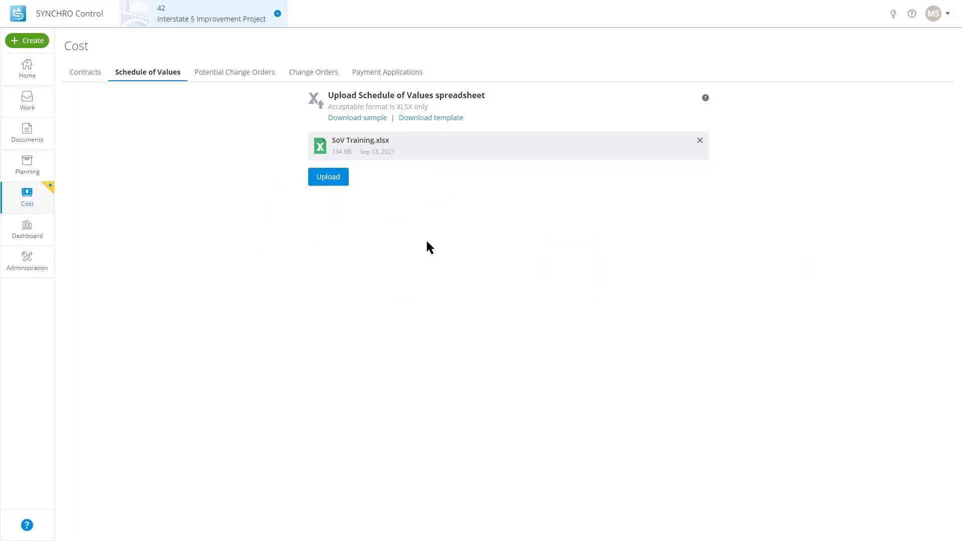
click(328, 177)
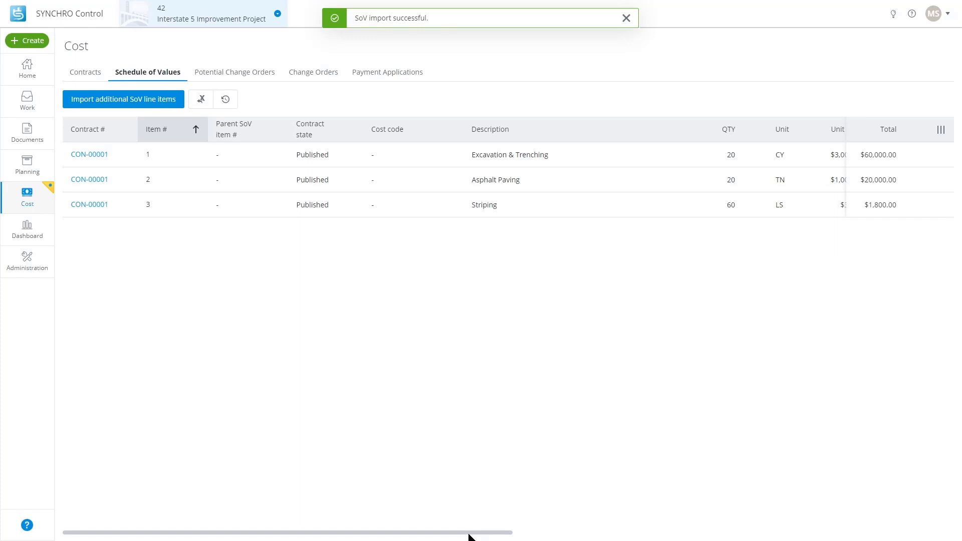
scroll(right, 3)
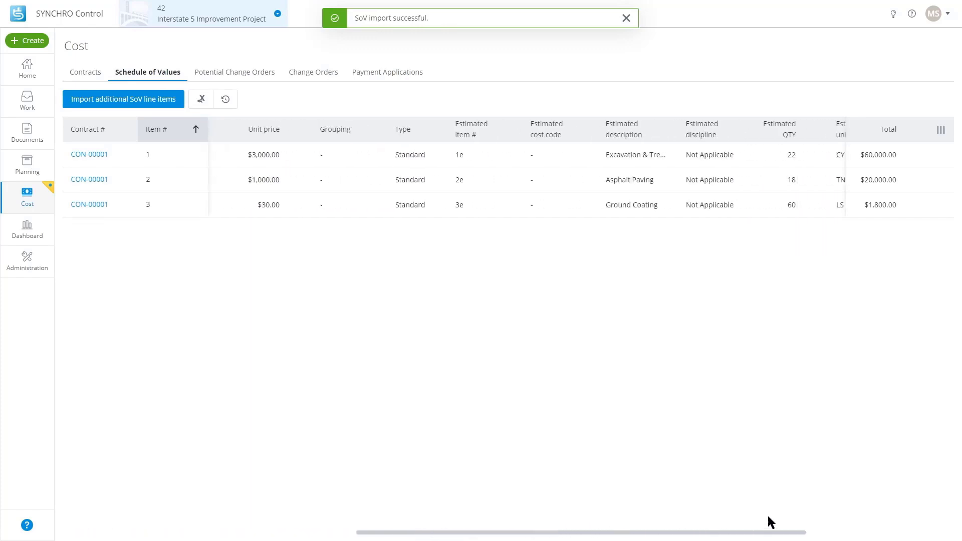
click(626, 18)
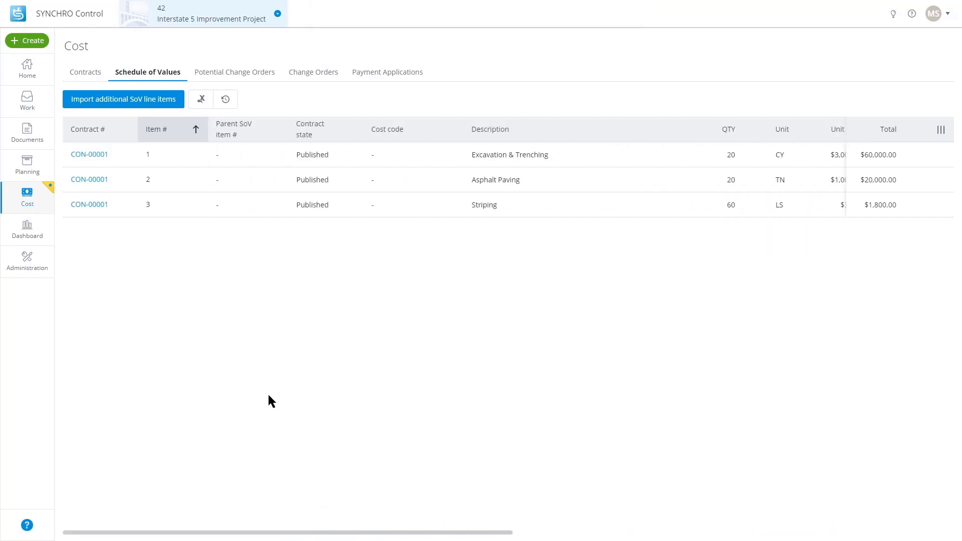